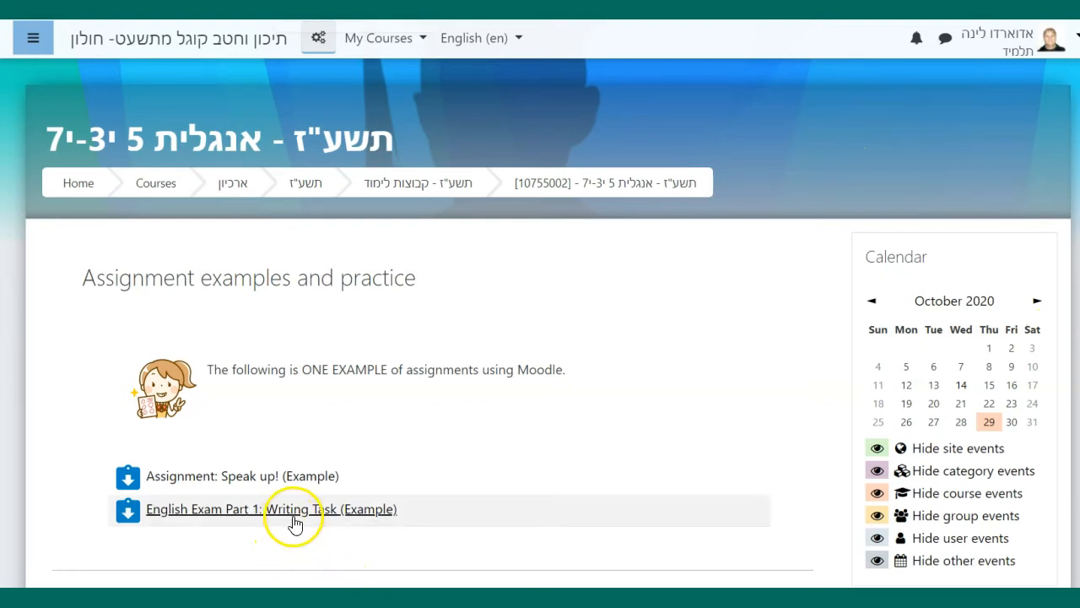
Step: Open the 'English Exam Part 1: Writing Task (Example)' assignment and review its instructions down to the 'No attempt' submission status
{"action": "left_click", "coordinate": [270, 510]}
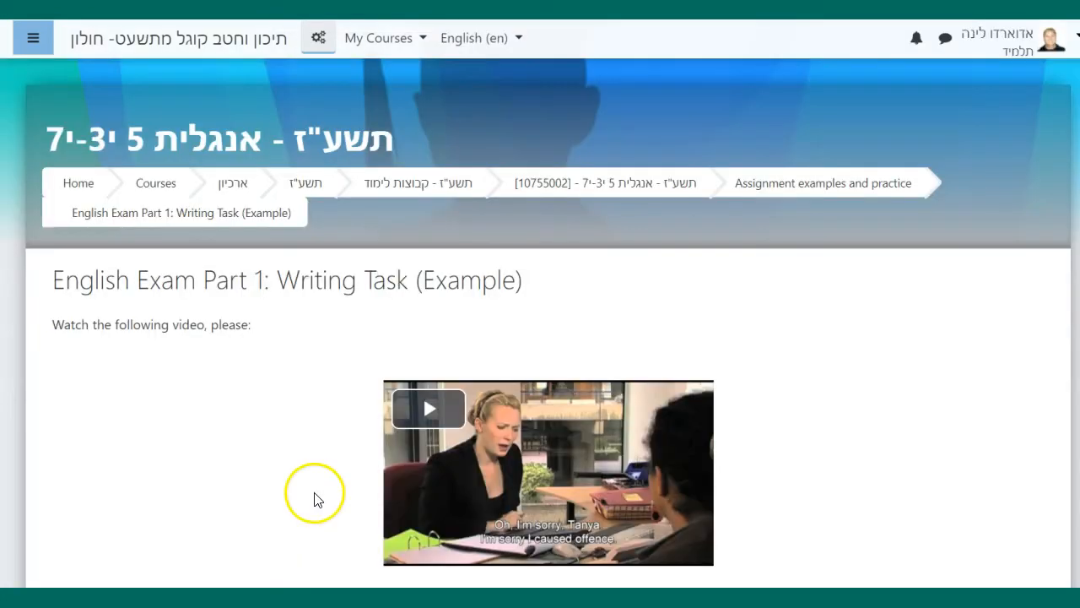
{"action": "scroll", "scroll_direction": "down", "scroll_amount": 3}
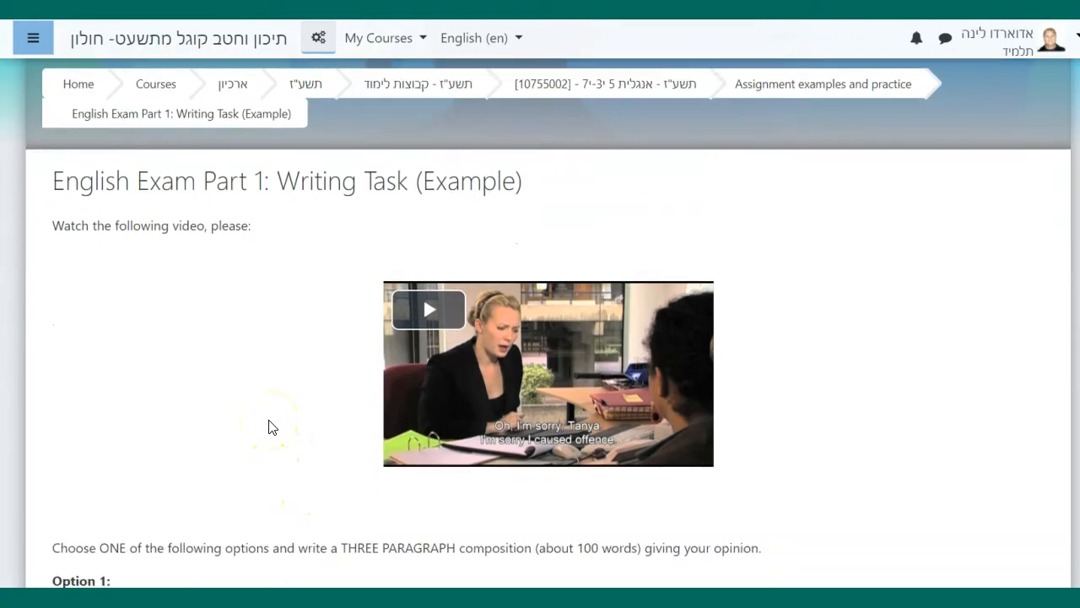
{"action": "scroll", "scroll_direction": "down", "scroll_amount": 3}
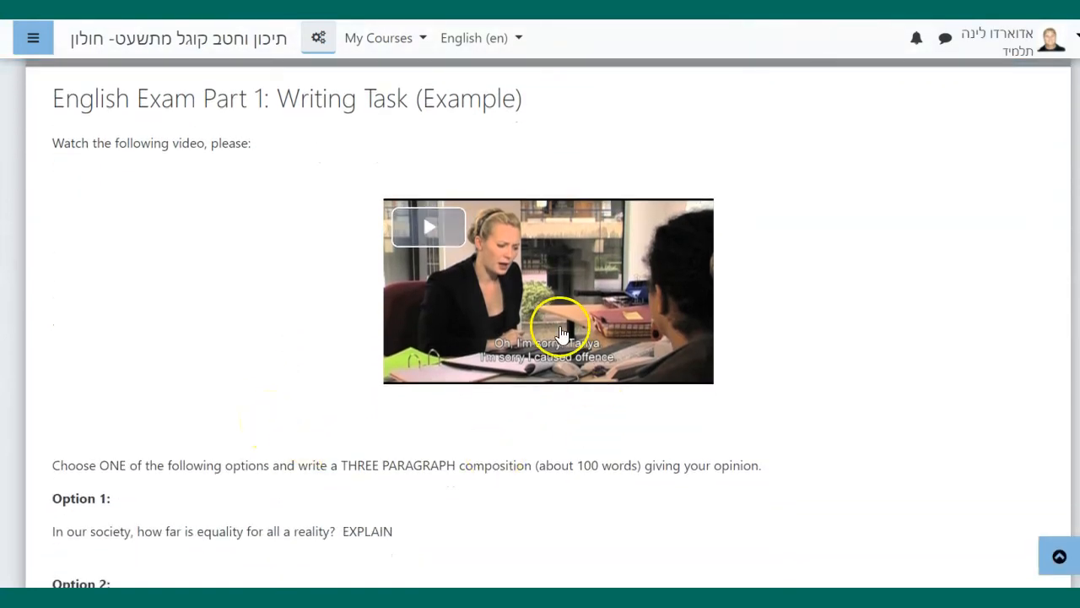
{"action": "scroll", "scroll_direction": "down", "scroll_amount": 3}
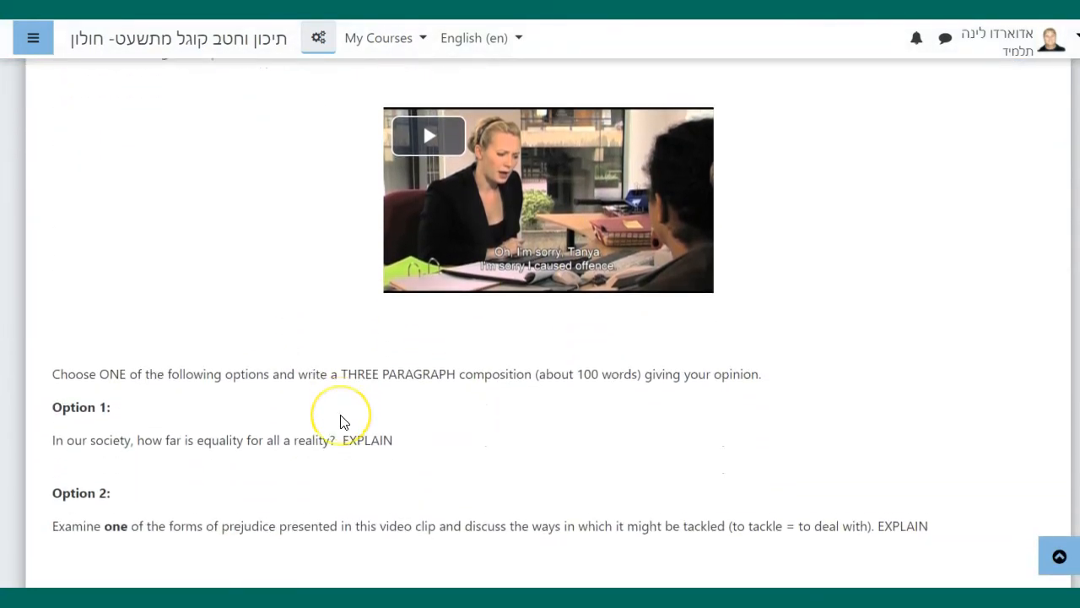
{"action": "scroll", "scroll_direction": "down", "scroll_amount": 3}
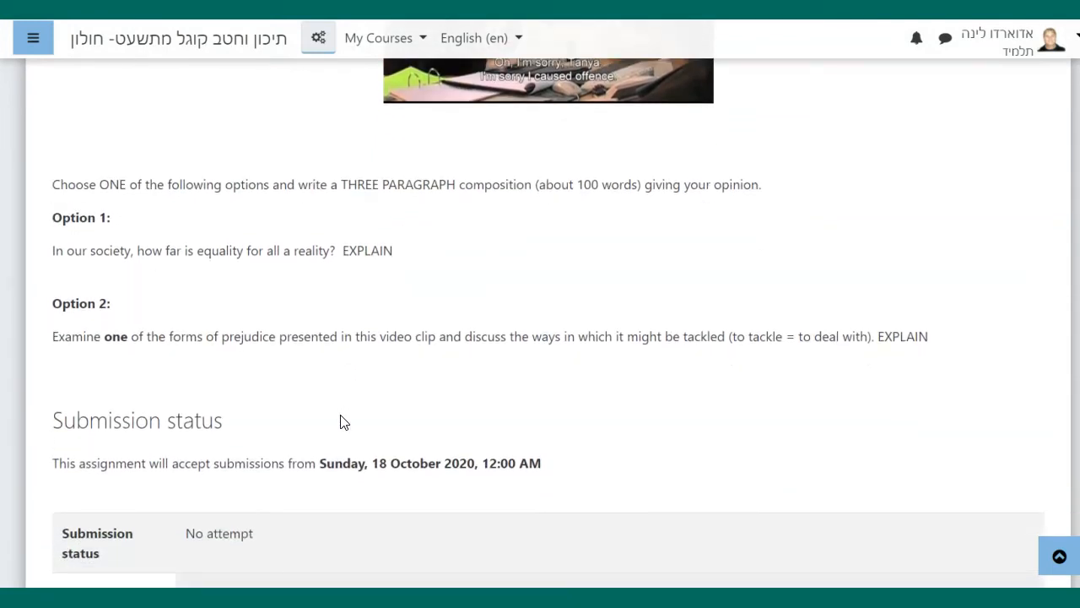
{"action": "scroll", "scroll_direction": "down", "scroll_amount": 3}
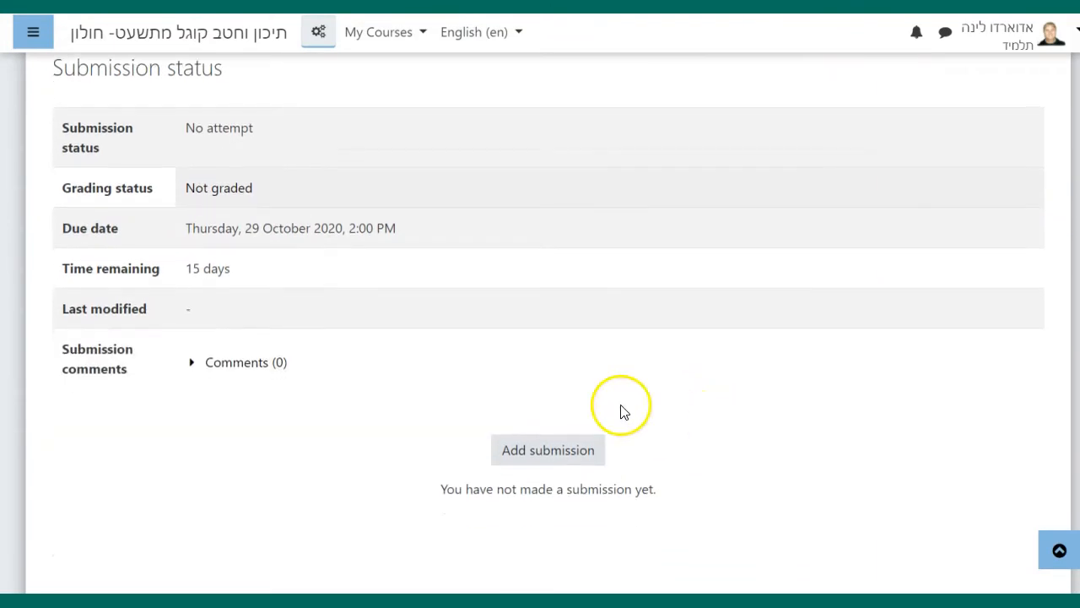
Step: Add a new submission so the empty file upload area and Online text editor appear
{"action": "left_click", "coordinate": [547, 449]}
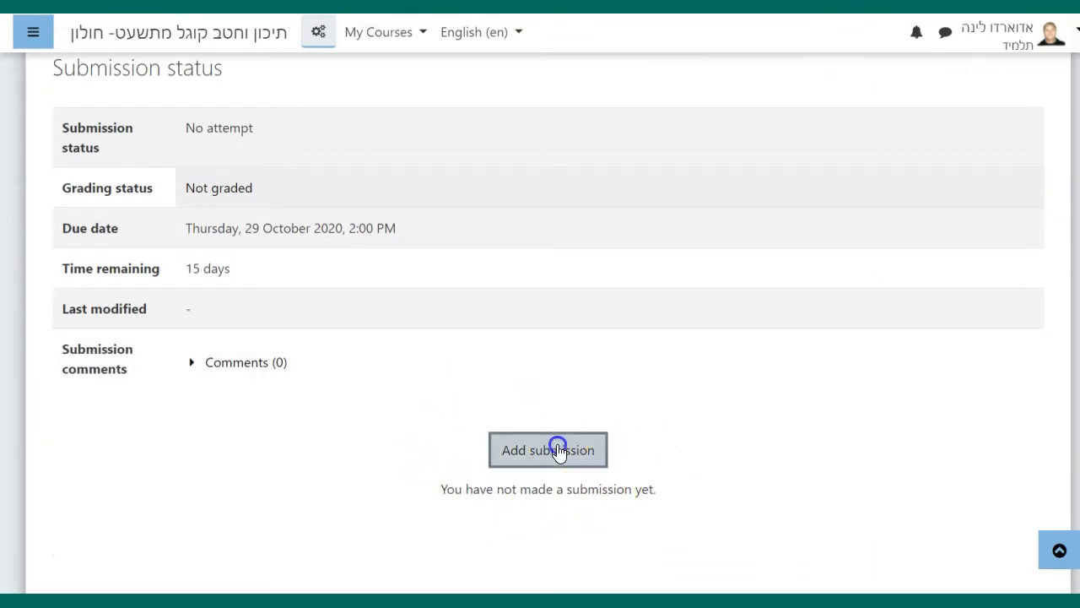
{"action": "left_click", "coordinate": [547, 449]}
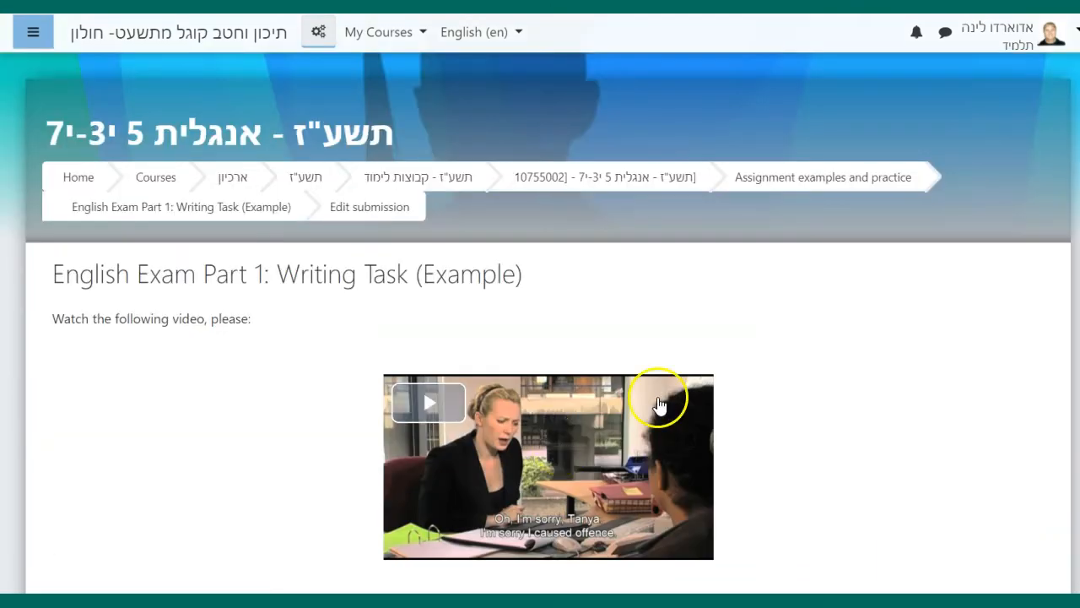
{"action": "scroll", "scroll_direction": "down", "scroll_amount": 3}
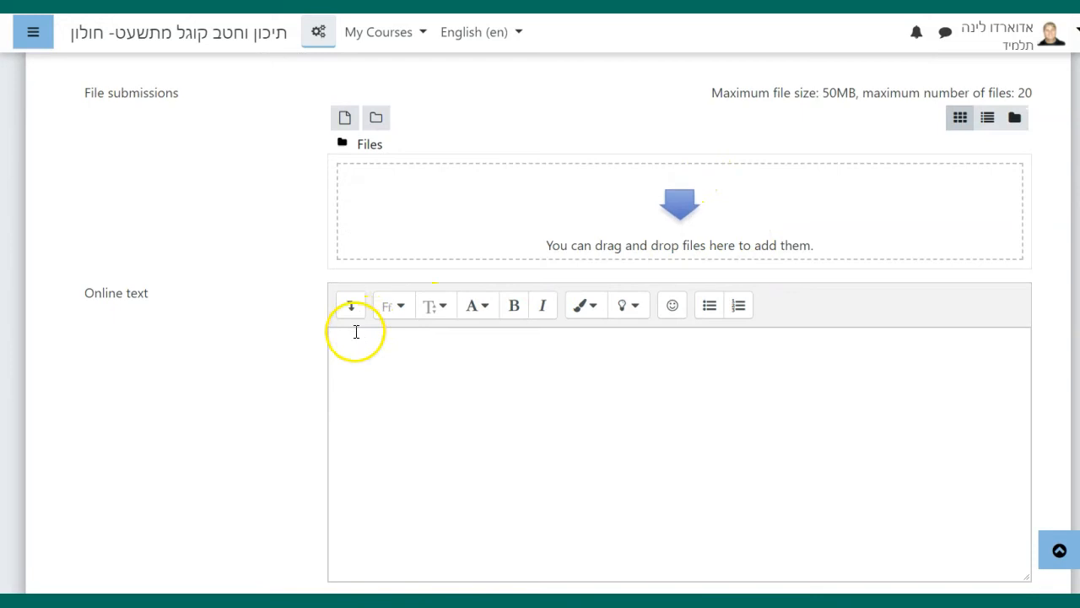
Step: Enter placeholder text 'jopIJFOPijoJUl' in the Online text editor and save the submission
{"action": "left_click", "coordinate": [349, 303]}
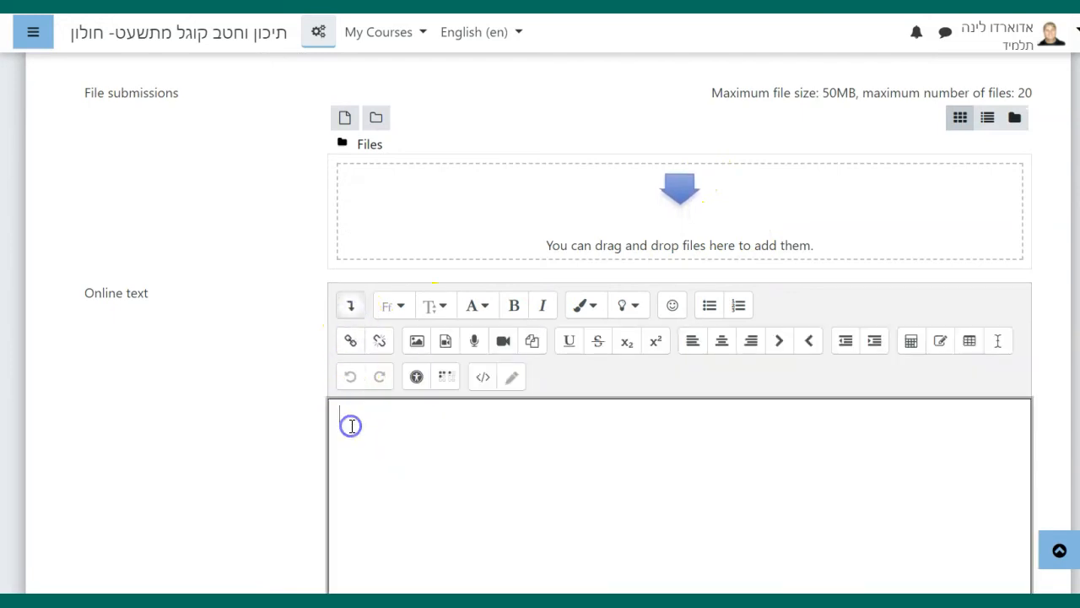
{"action": "type", "text": "jopIJF"}
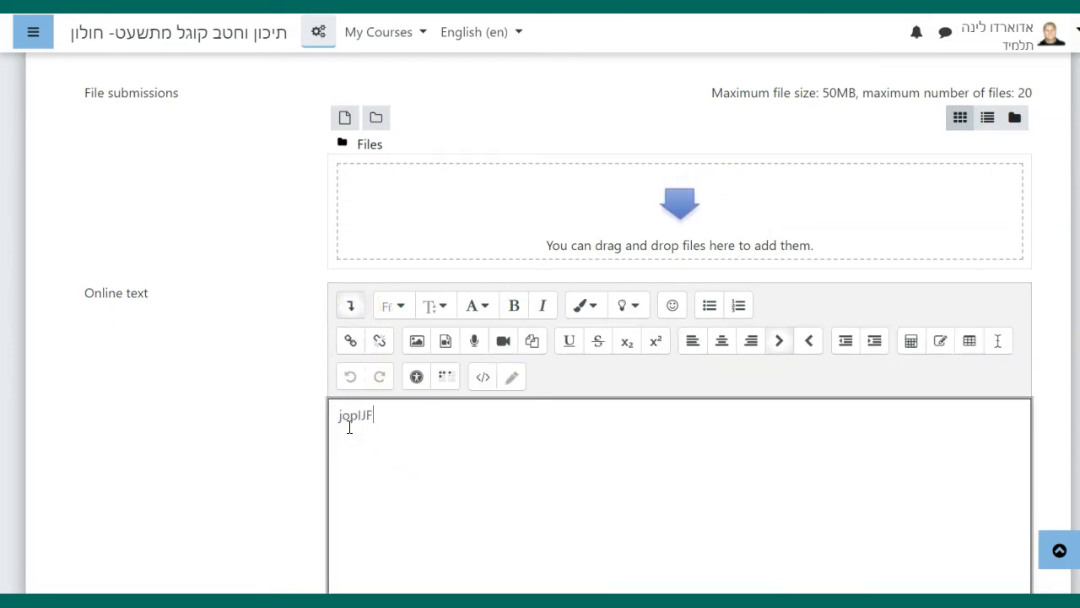
{"action": "type", "text": "OPijoJUl"}
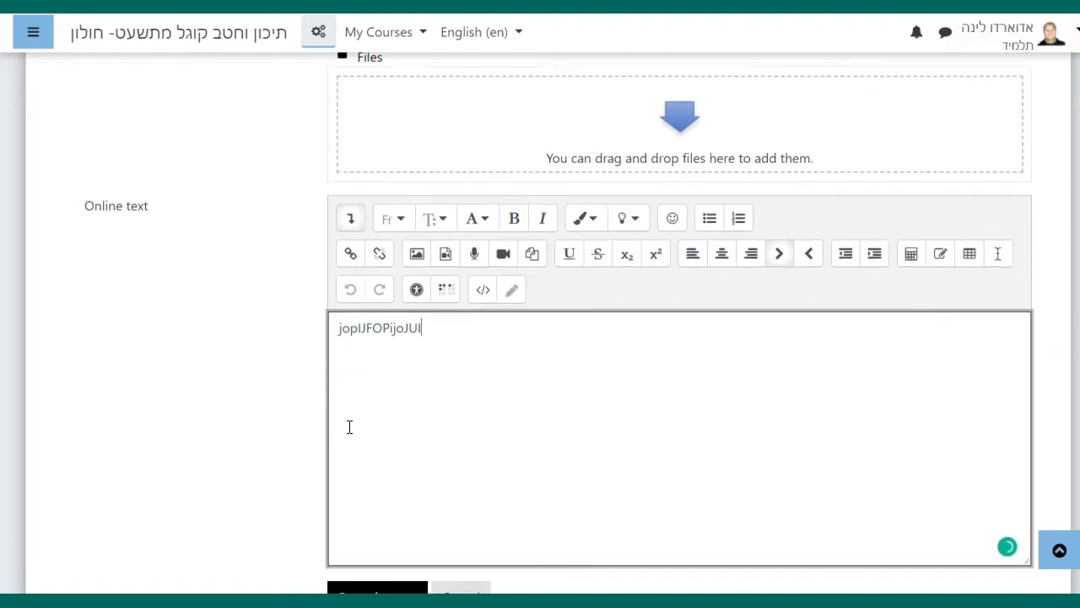
{"action": "scroll", "scroll_direction": "down", "scroll_amount": 3}
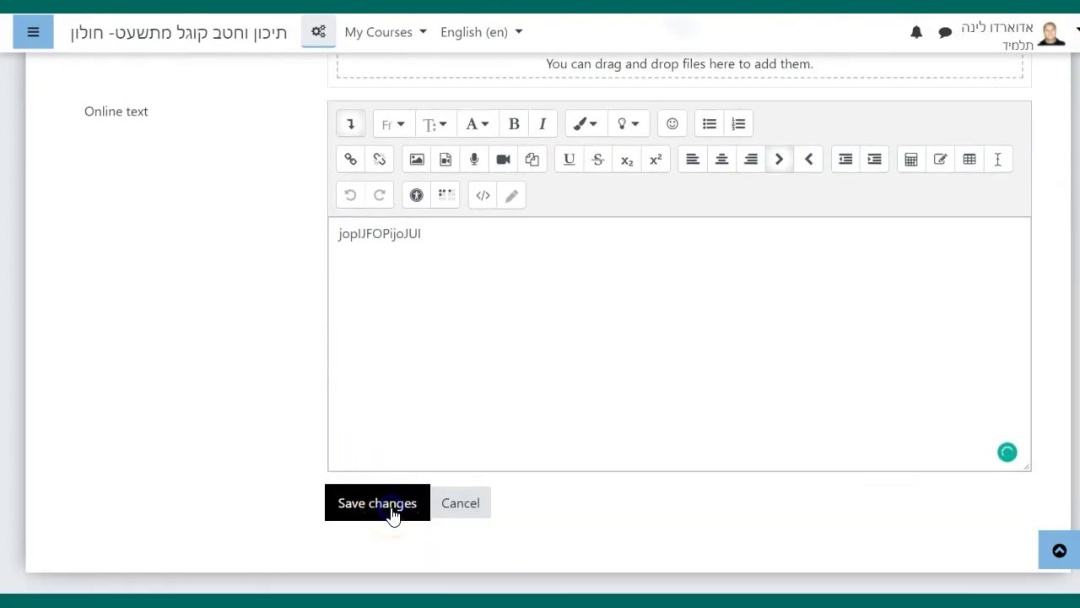
{"action": "left_click", "coordinate": [378, 503]}
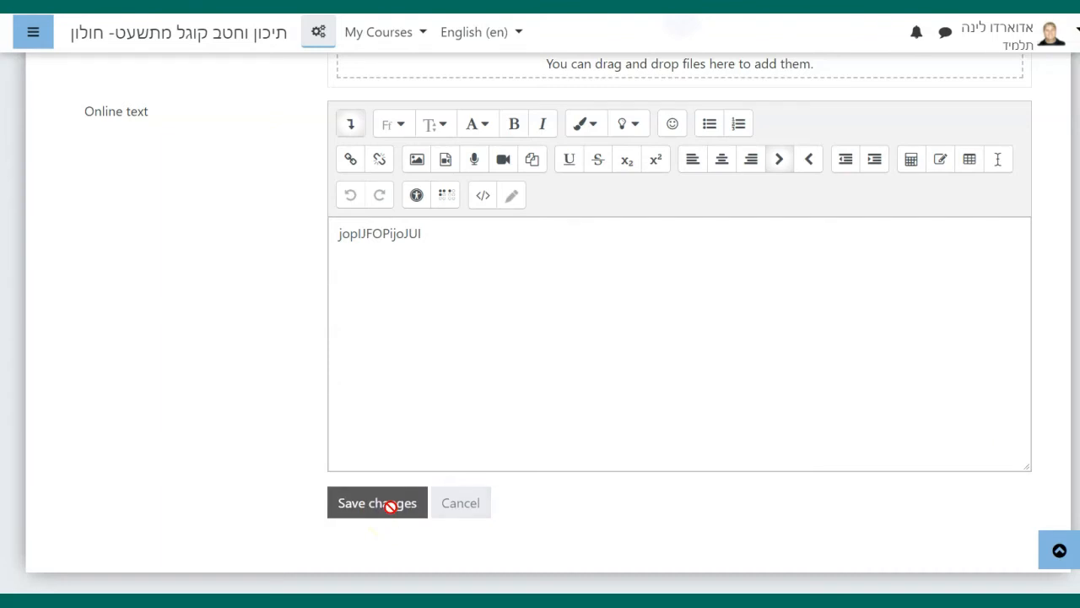
{"action": "left_click", "coordinate": [378, 503]}
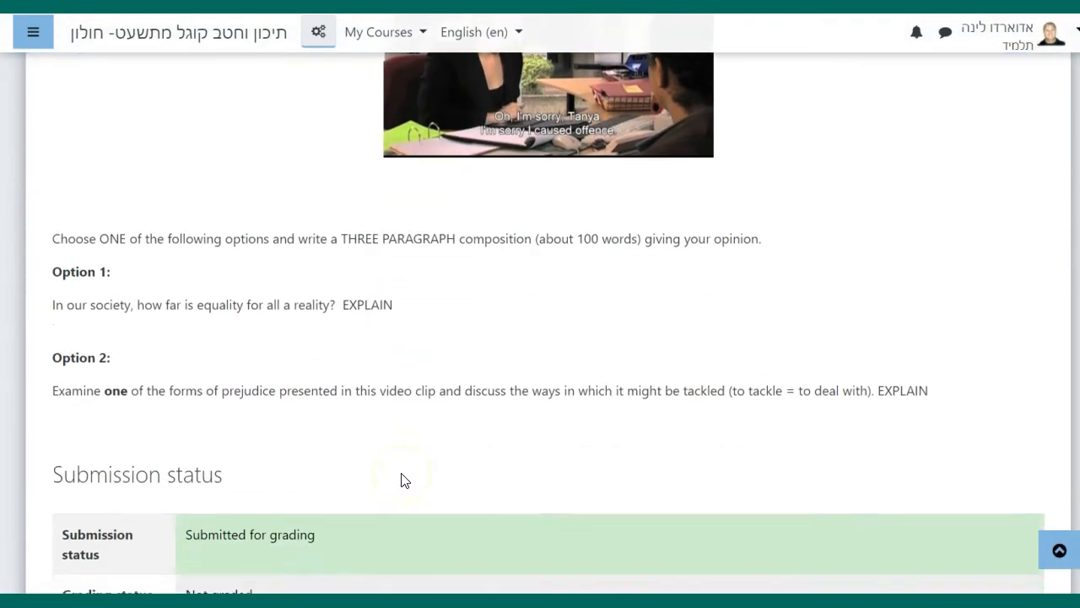
Step: Review the Submission status table showing 'Submitted for grading' and the saved online text entry
{"action": "scroll", "scroll_direction": "down", "scroll_amount": 3}
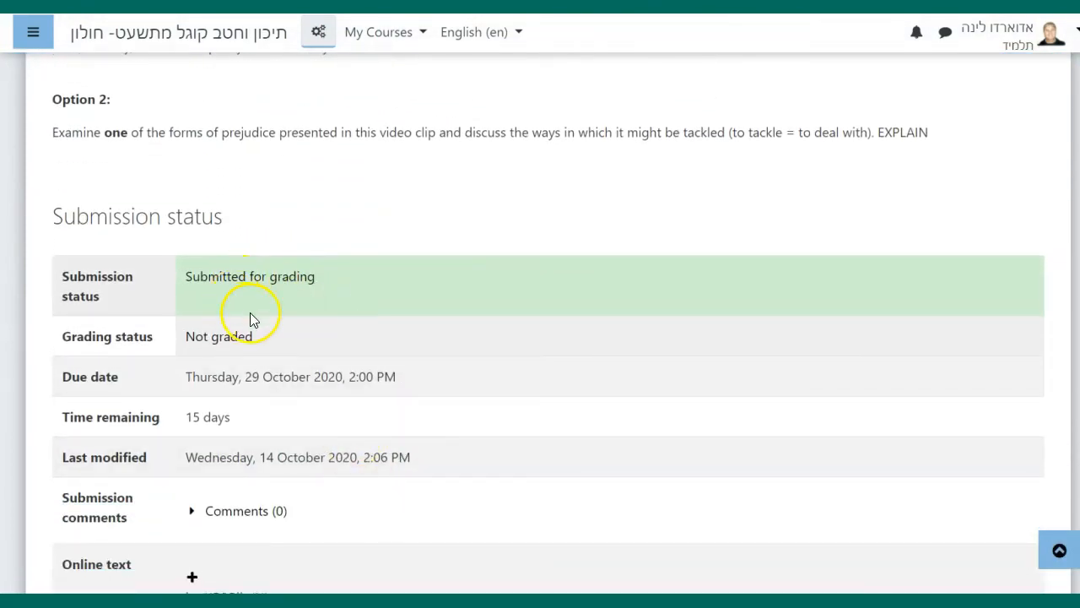
{"action": "scroll", "scroll_direction": "down", "scroll_amount": 3}
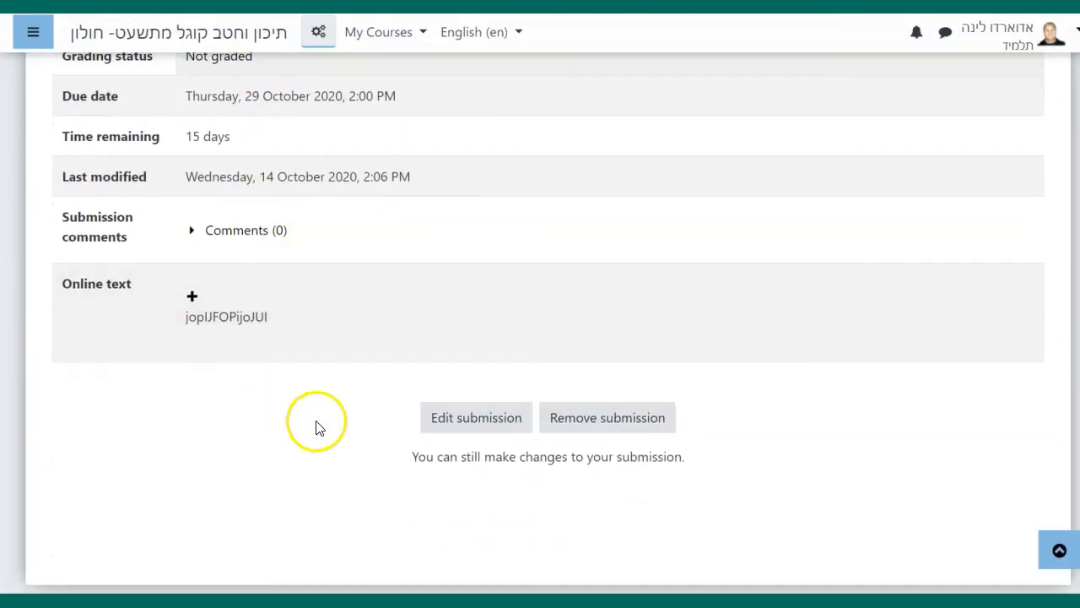
{"action": "mouse_move", "coordinate": [607, 417]}
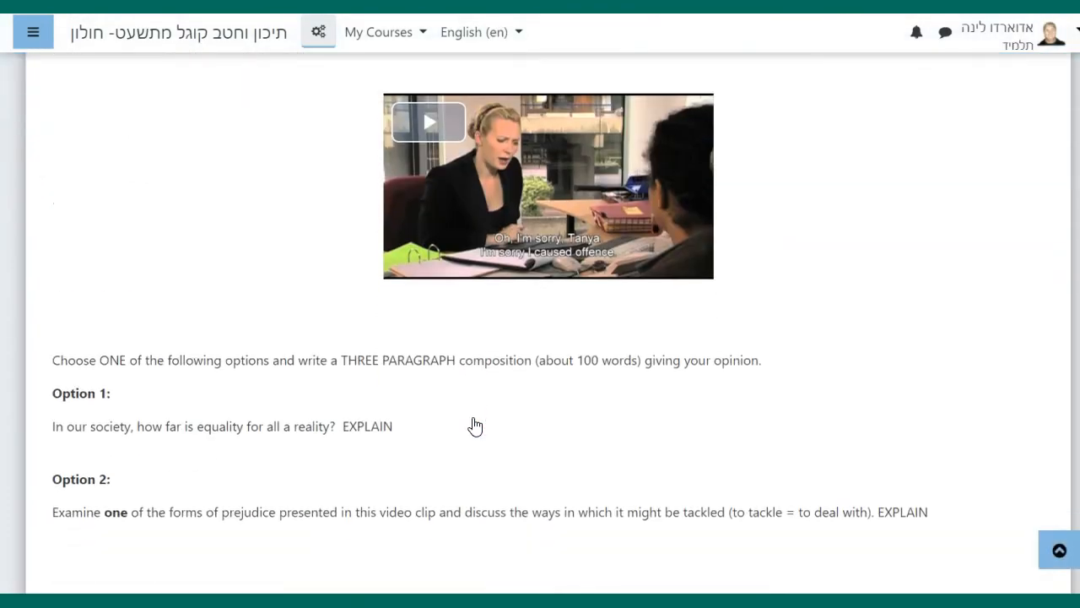
Step: Edit the online text to 'joplJFOPijoJUI' and save again, updating last modified to 2:07 PM
{"action": "type", "text": "joplJFOPijoJUI"}
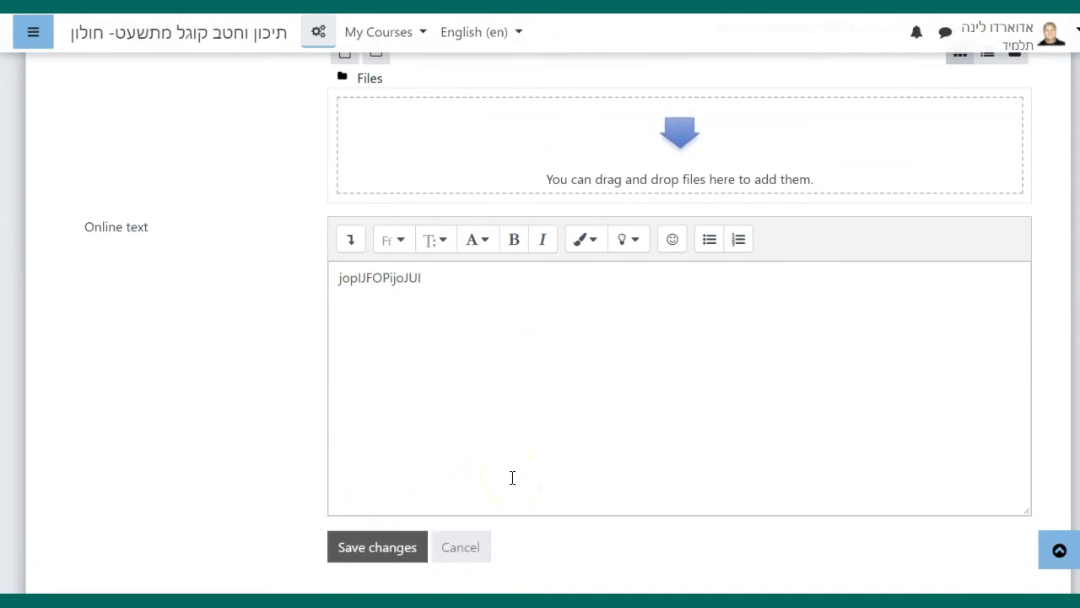
{"action": "left_click", "coordinate": [378, 547]}
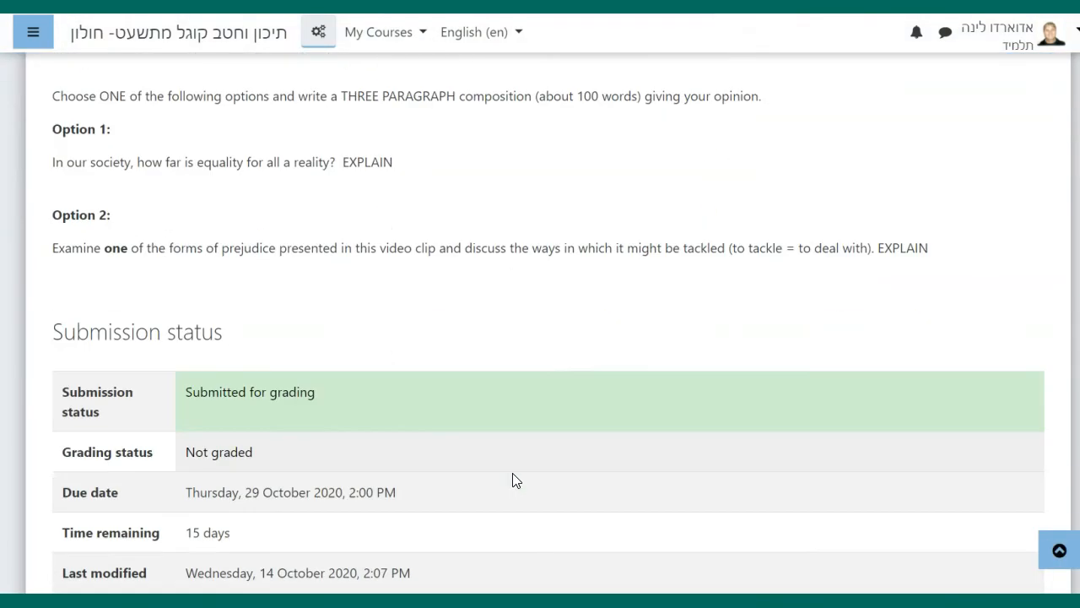
{"action": "scroll", "scroll_direction": "down", "scroll_amount": 3}
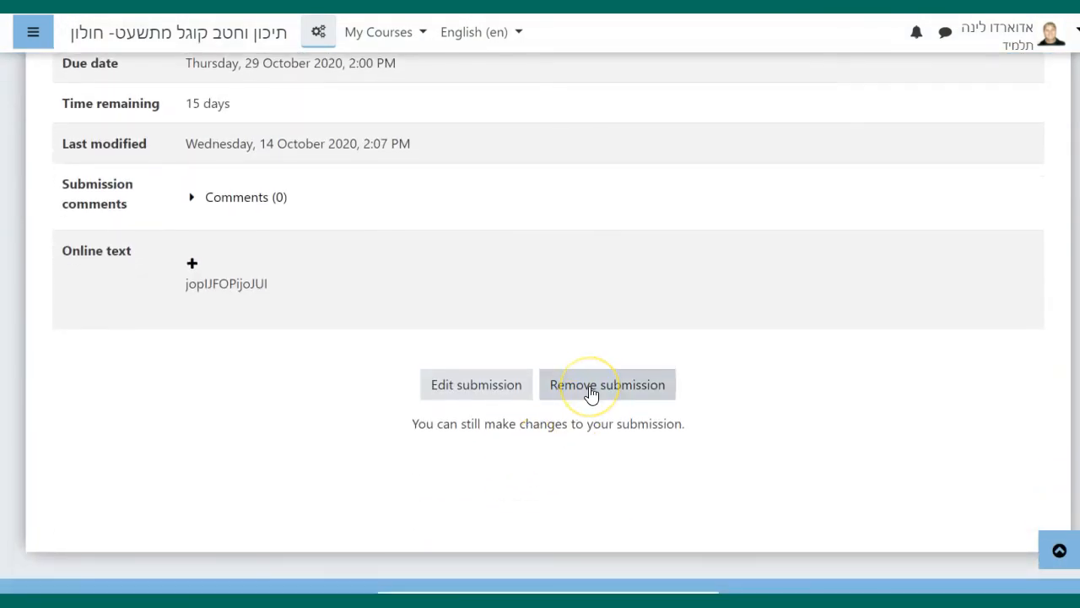
{"action": "mouse_move", "coordinate": [555, 391]}
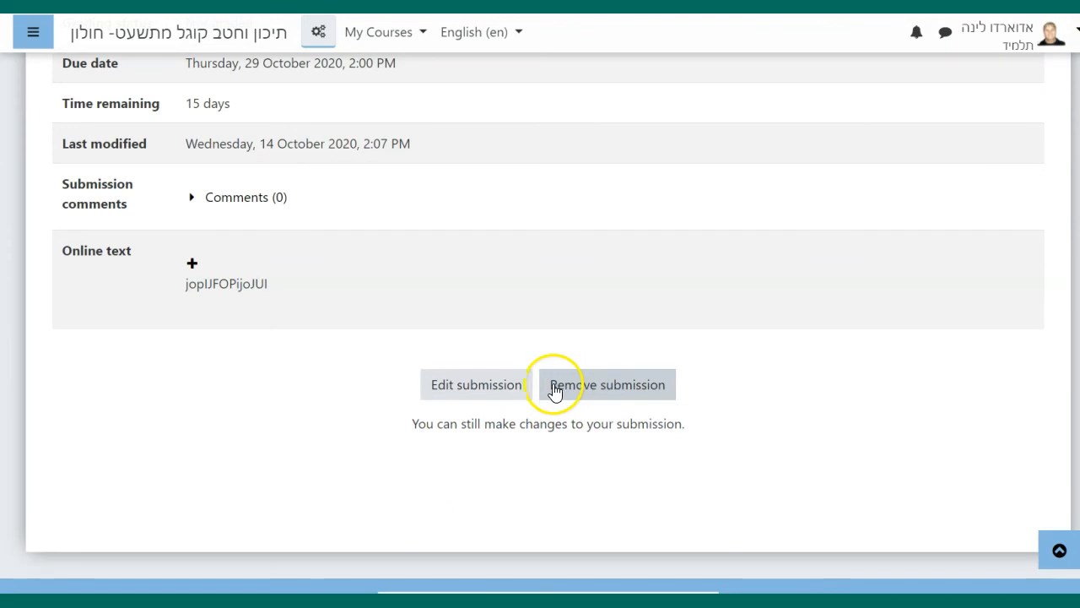